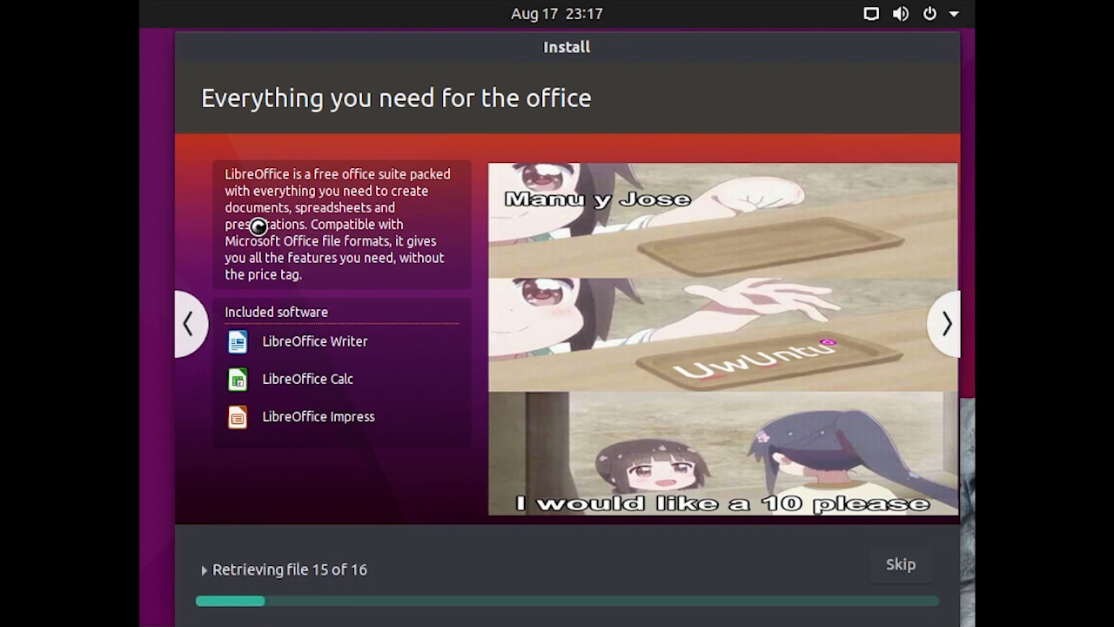
mouse_move(945, 323)
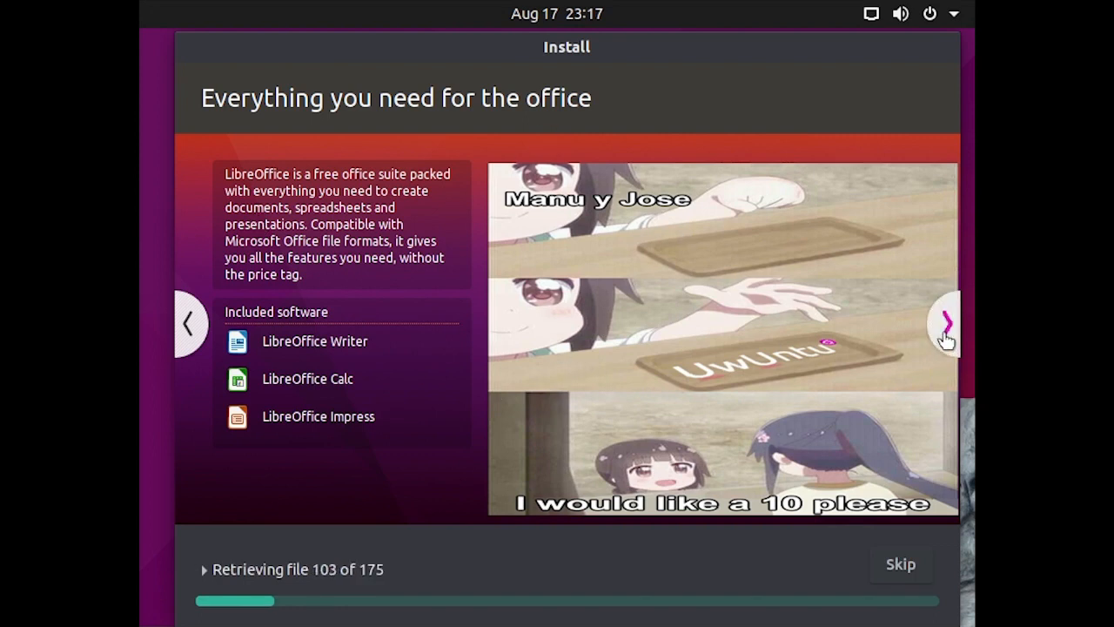
- Advance the installer slideshow one slide to the 'Average ubuntu fan vs UwUntu enjoyer' meme
click(945, 323)
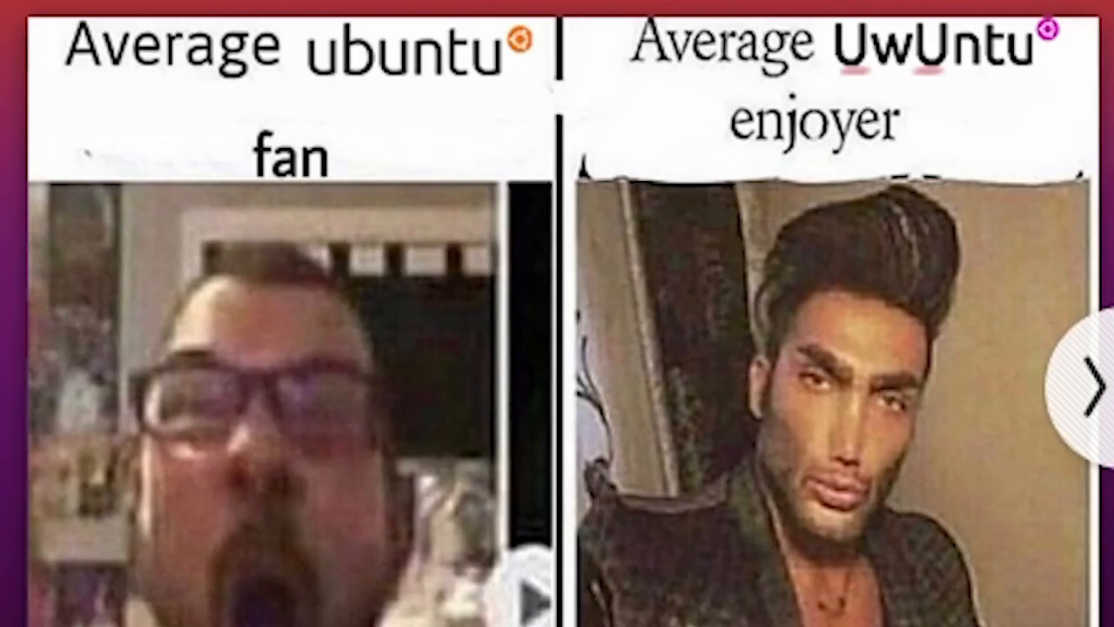